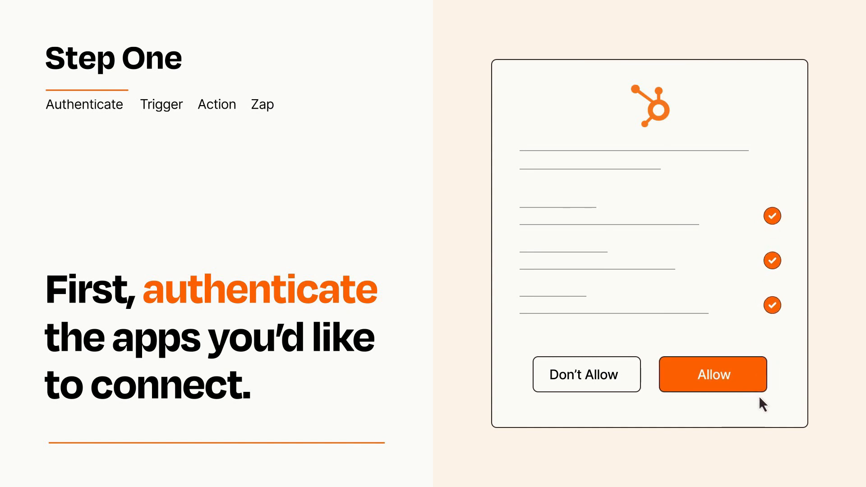
# Allow HubSpot access in the authorization dialog so Zapier can connect to it
pyautogui.click(712, 374)
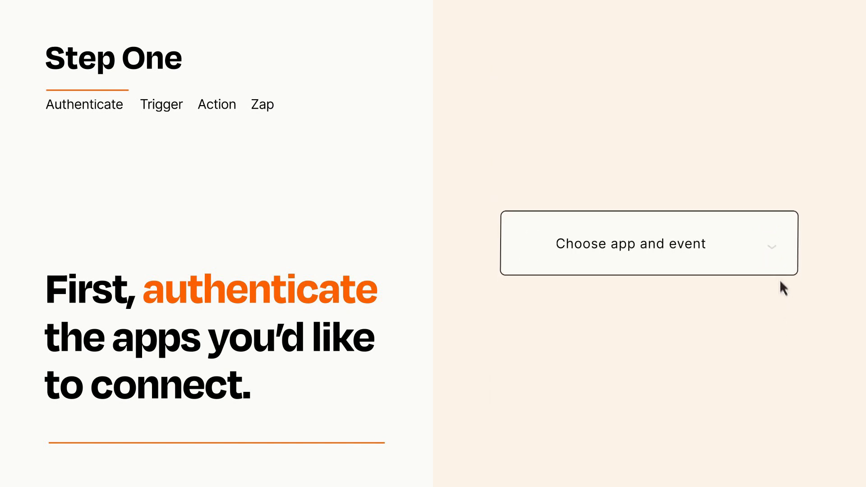
# Choose Stripe New Payment as the Zap's trigger and add an action step after it
pyautogui.click(648, 242)
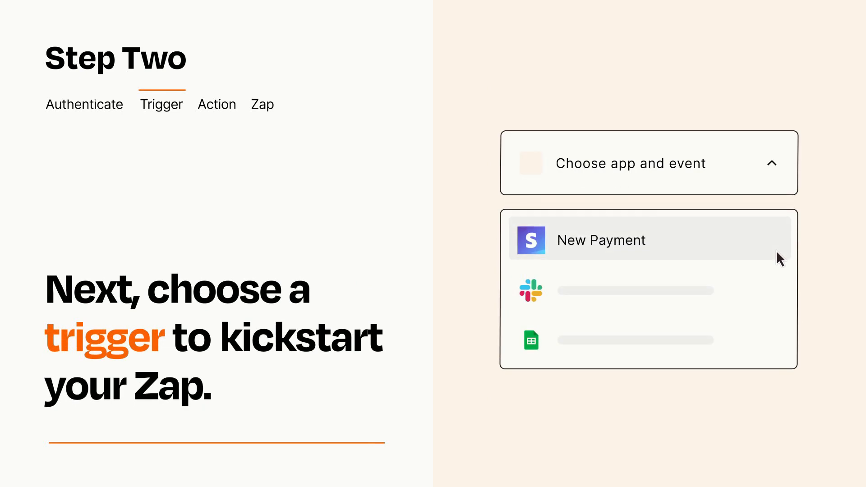
pyautogui.moveTo(779, 287)
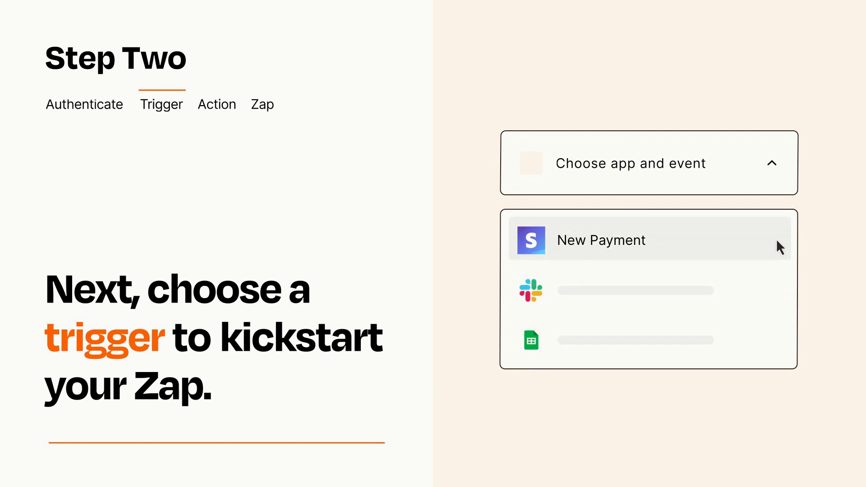
pyautogui.moveTo(778, 250)
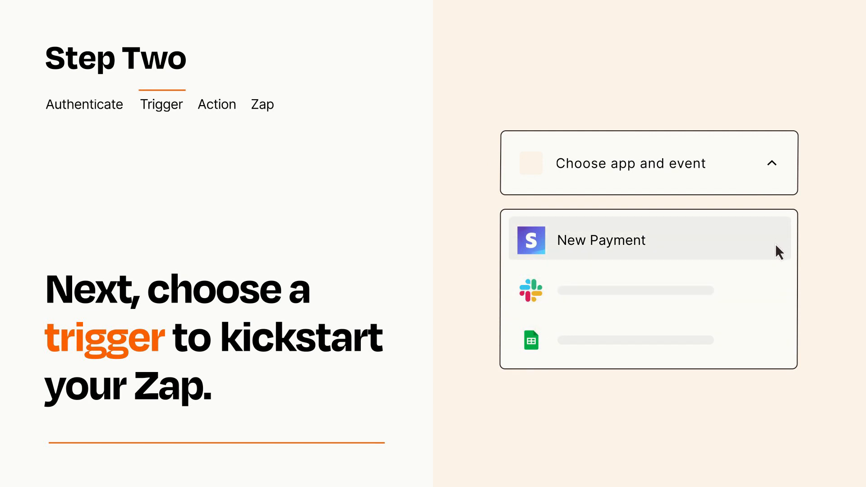
pyautogui.click(601, 240)
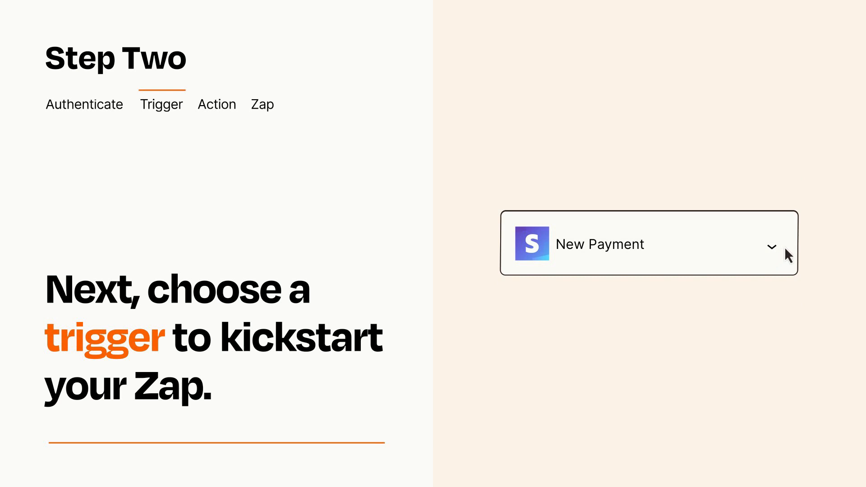
pyautogui.moveTo(785, 249)
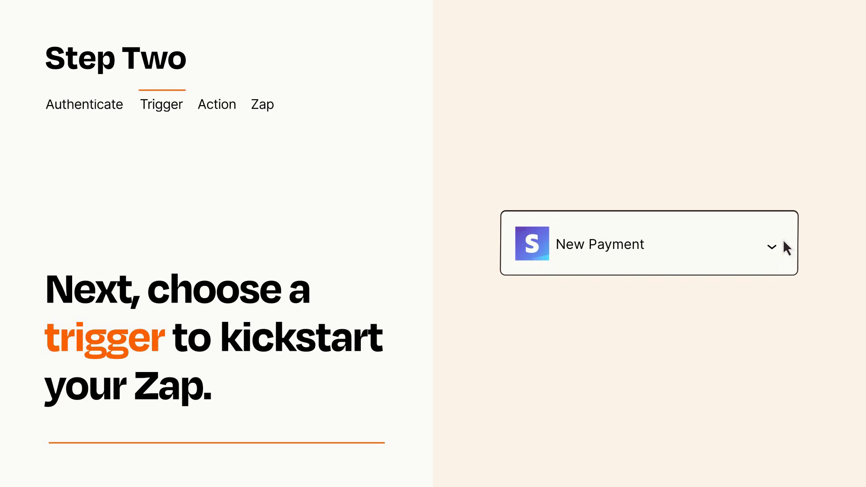
pyautogui.click(216, 104)
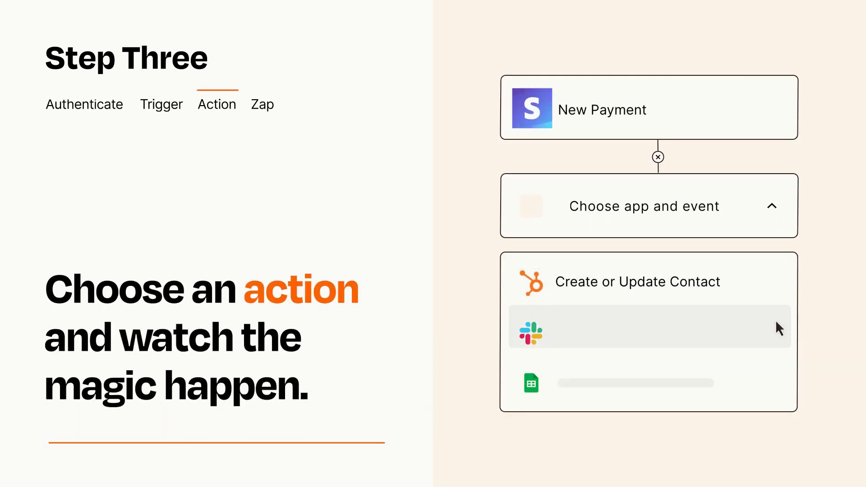
pyautogui.moveTo(778, 387)
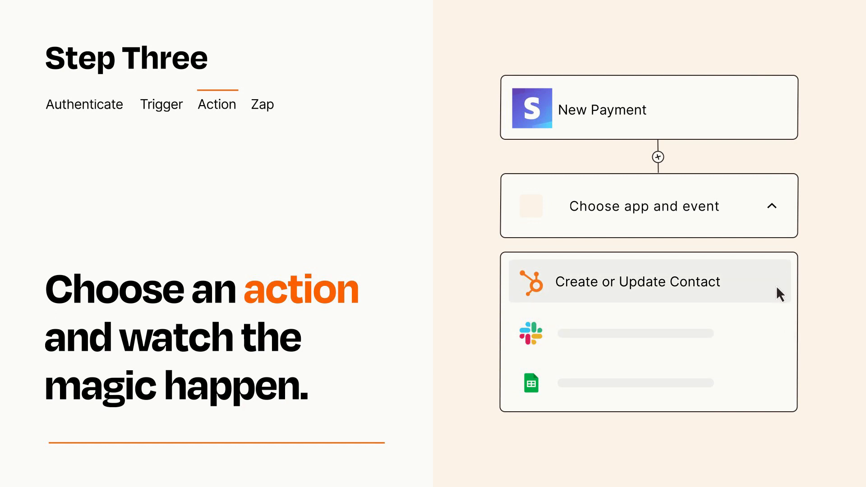
# Choose HubSpot Create or Update Contact as the action and continue past its field mapping
pyautogui.click(636, 282)
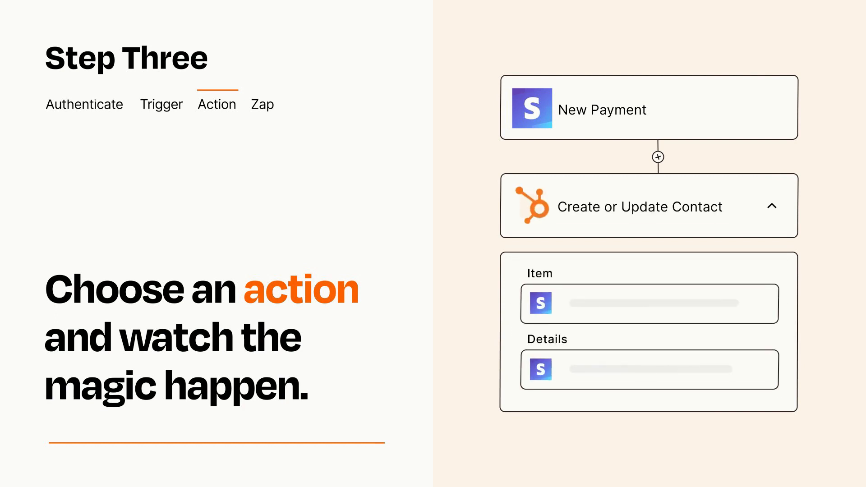
pyautogui.click(772, 207)
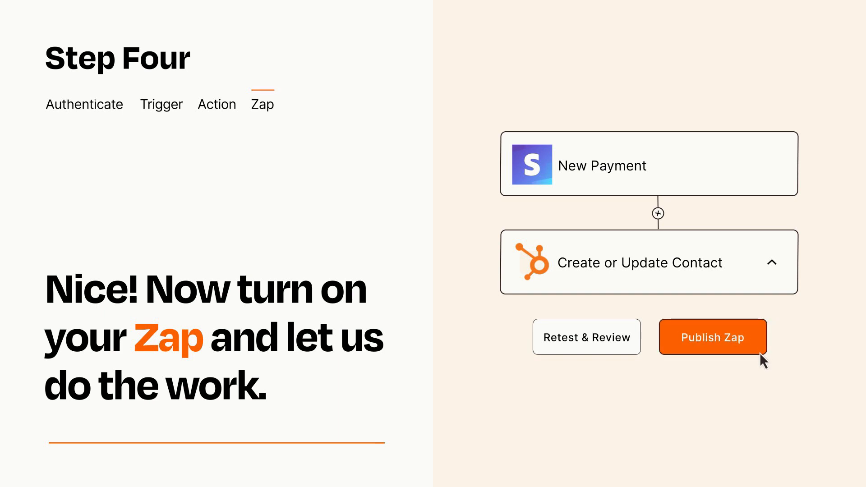
# Publish the Stripe-to-HubSpot Zap so it turns on
pyautogui.click(713, 336)
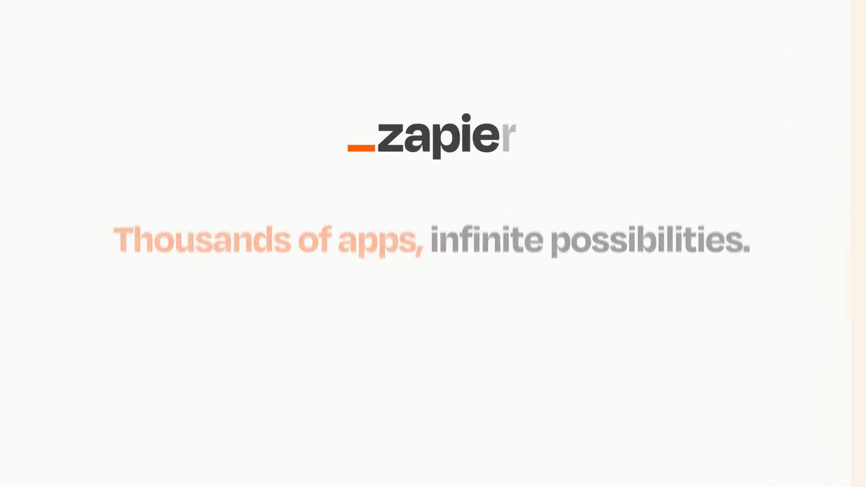